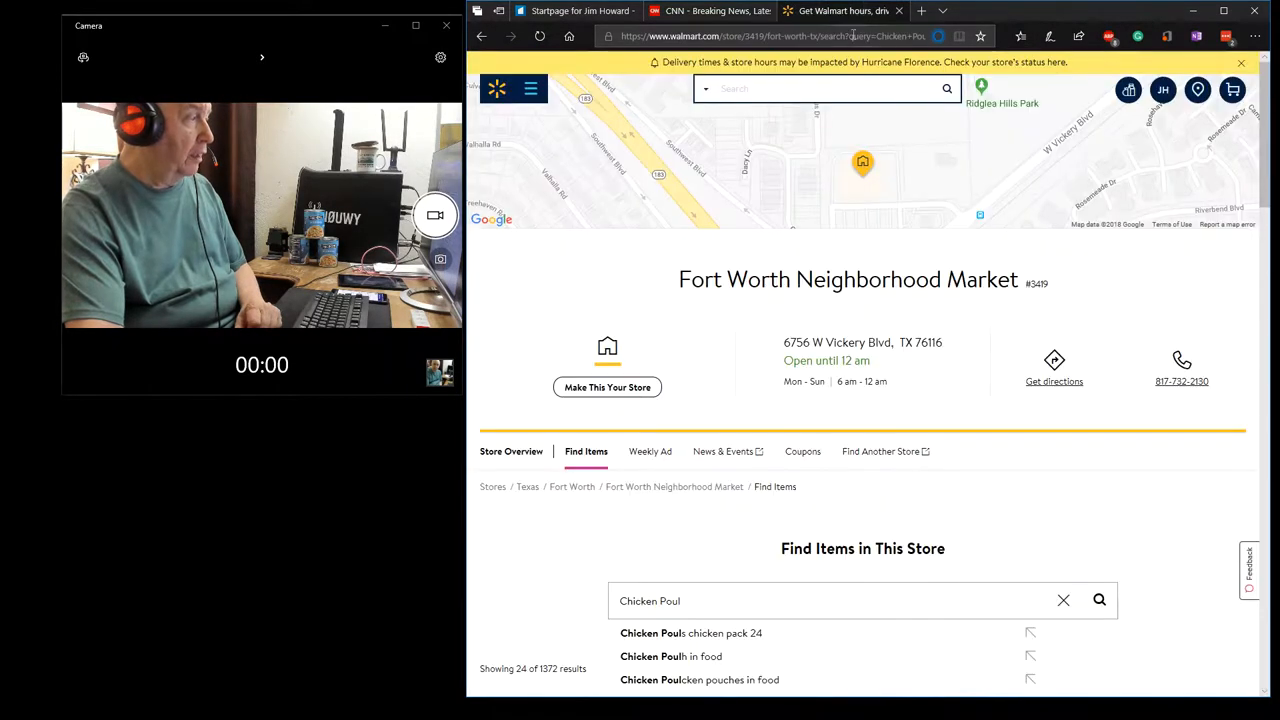
Open a new tab and load Amazon.com from the Top sites tile.
scroll("down", 3)
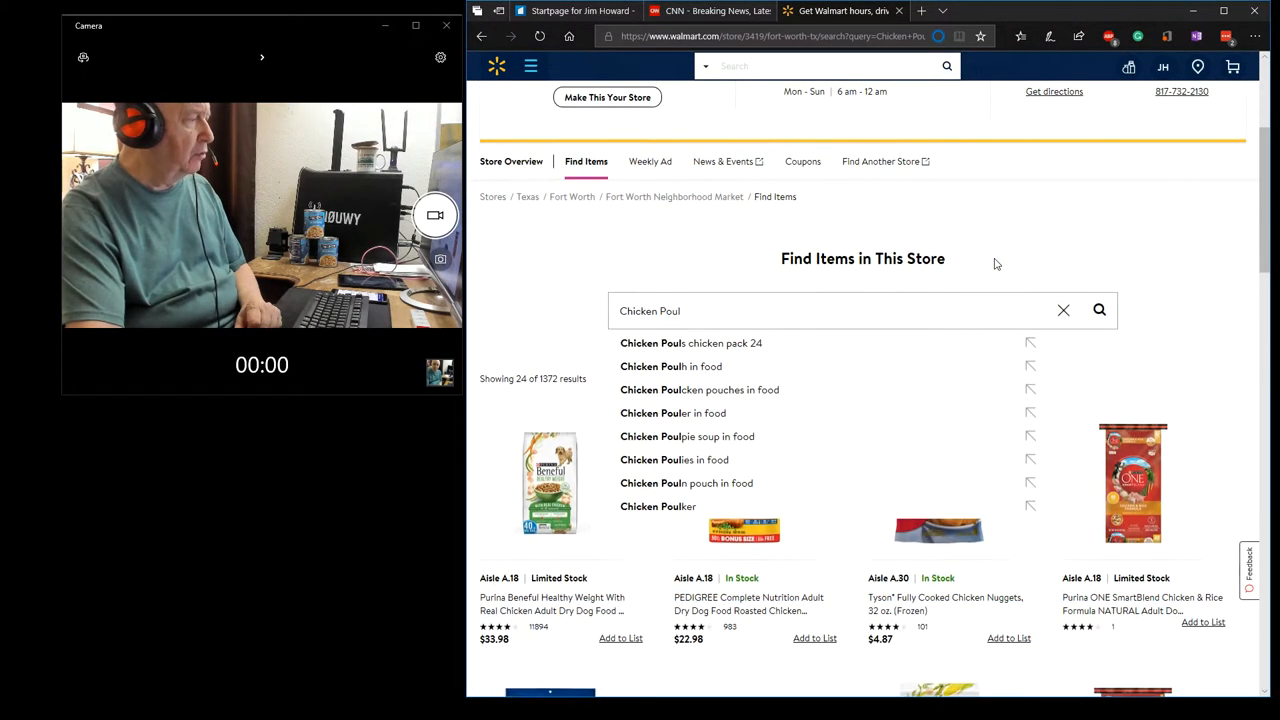
scroll("down", 3)
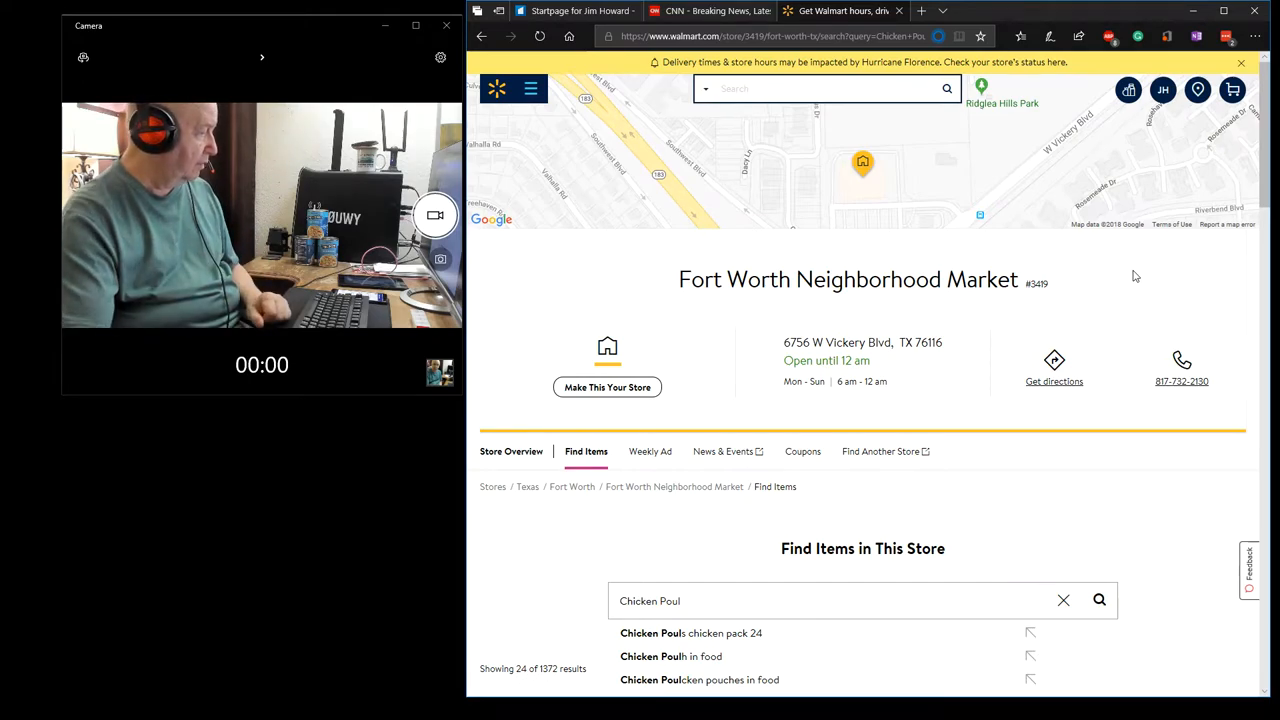
scroll("down", 3)
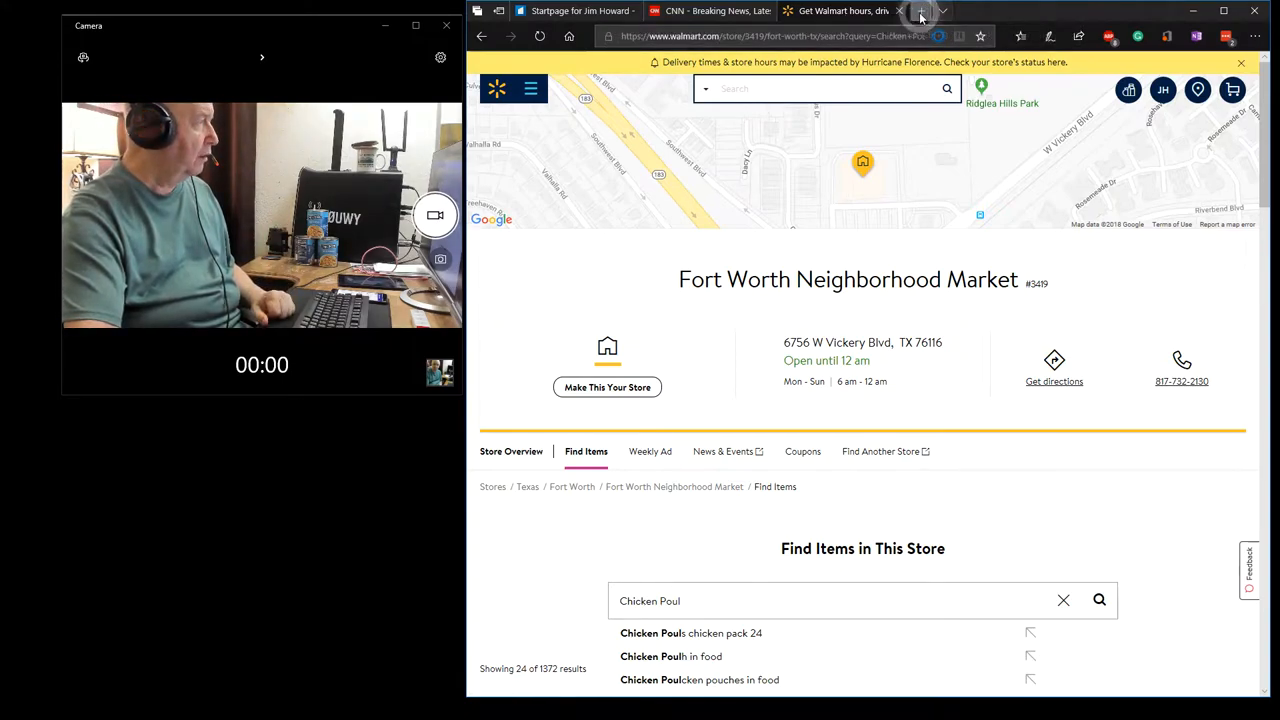
left_click(919, 12)
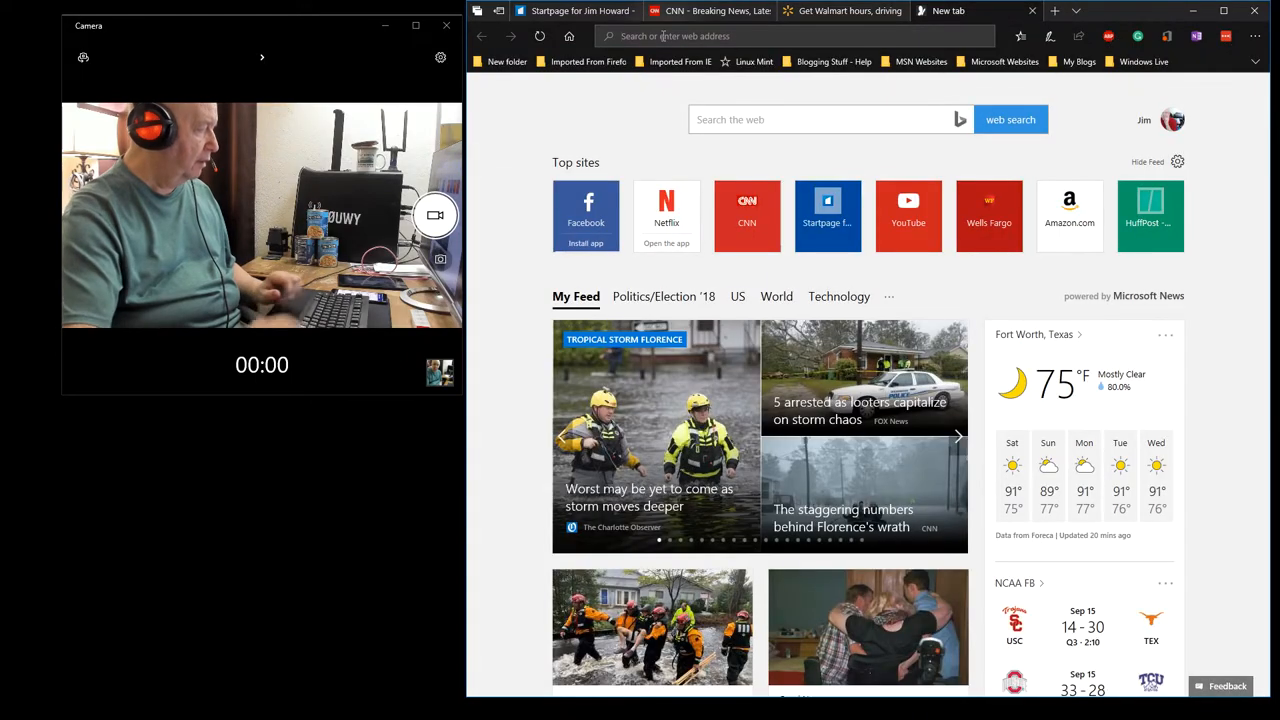
left_click(1069, 207)
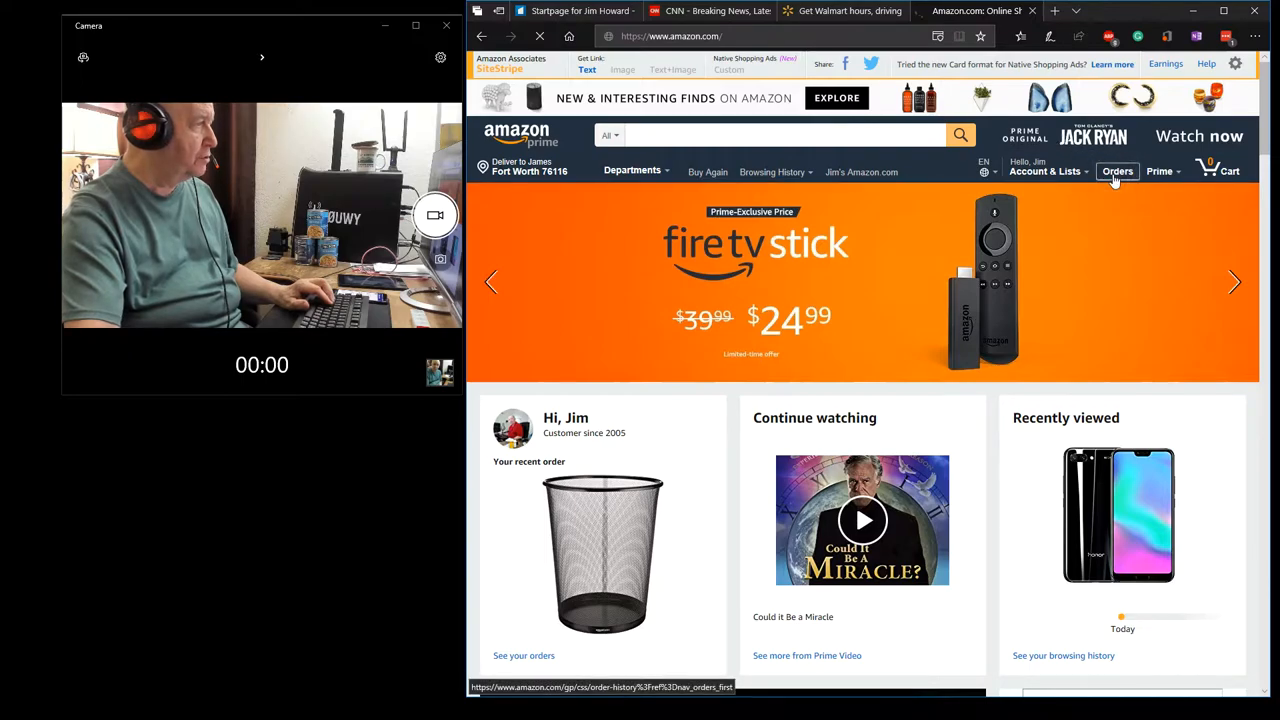
From Your Orders, open the Google WiFi System, 1-Pack bought September 13, 2018.
left_click(1116, 171)
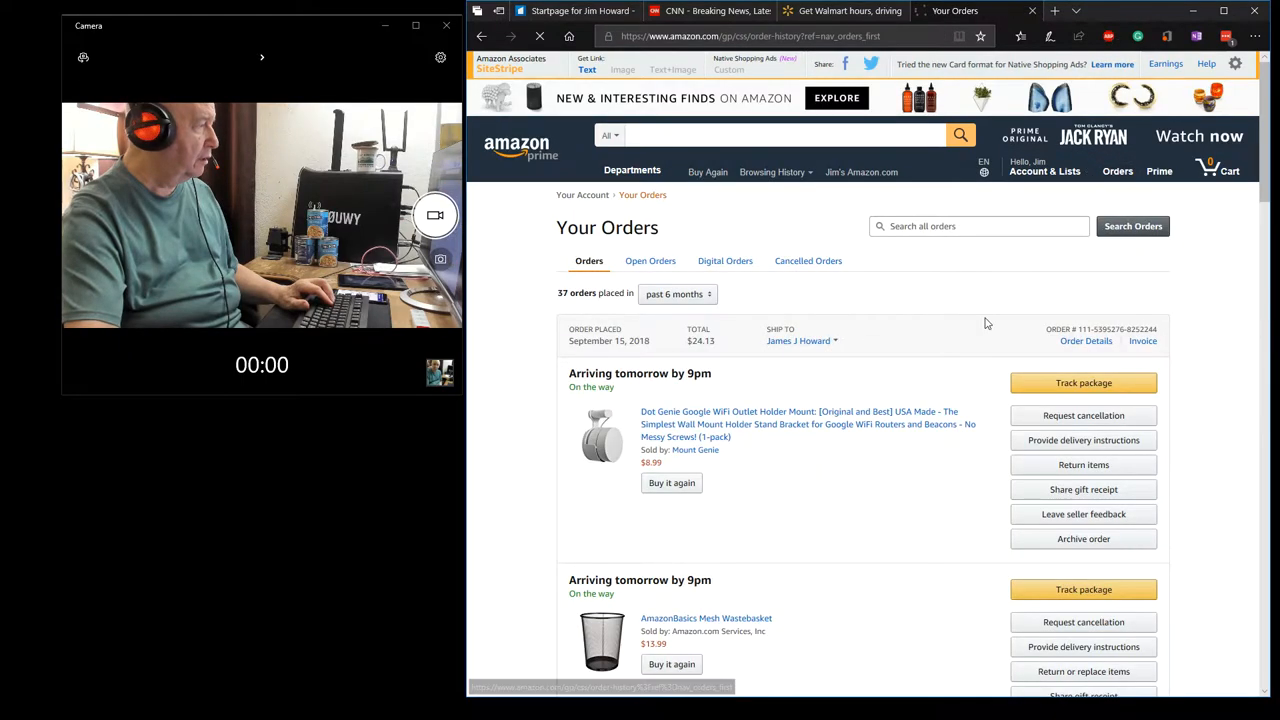
scroll("down", 3)
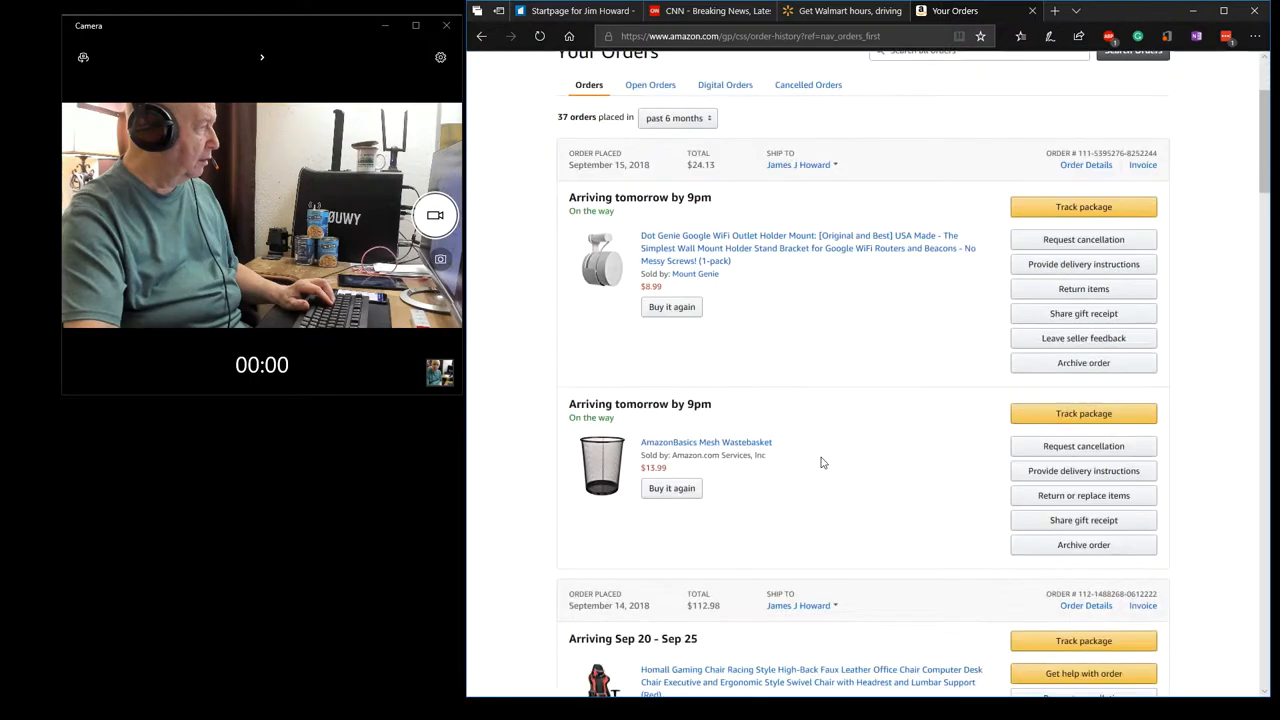
scroll("down", 3)
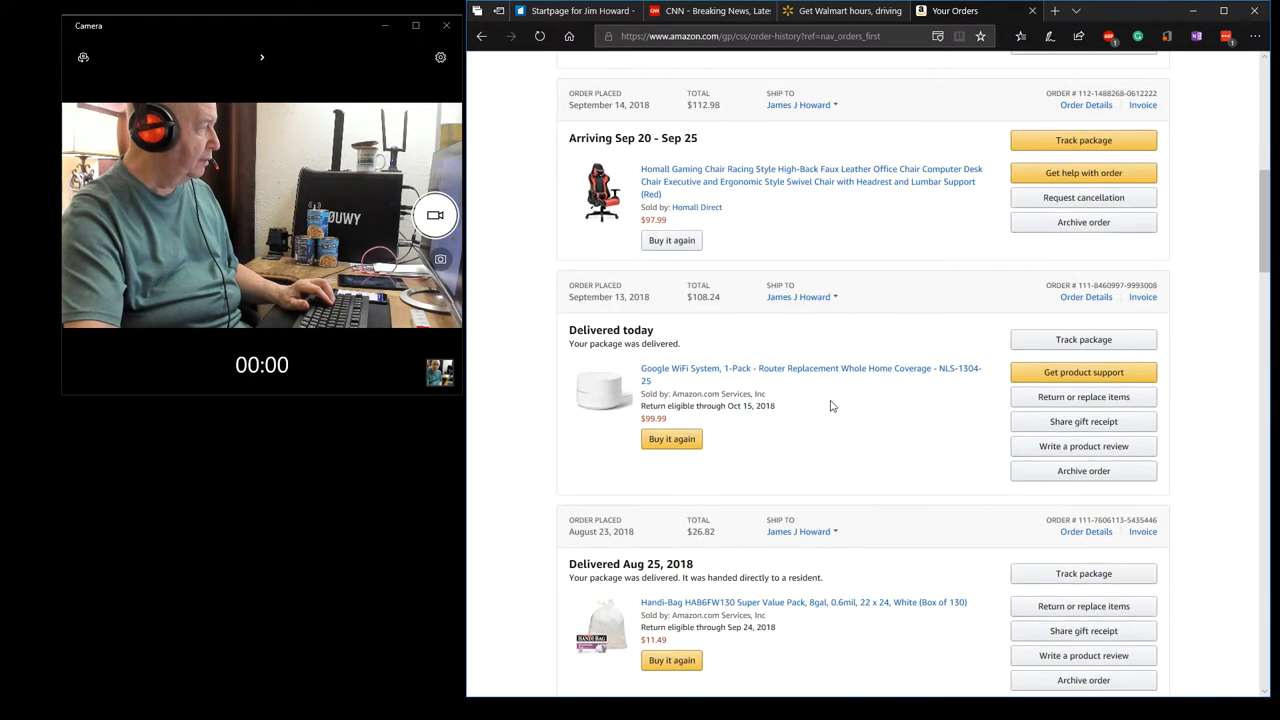
left_click(835, 374)
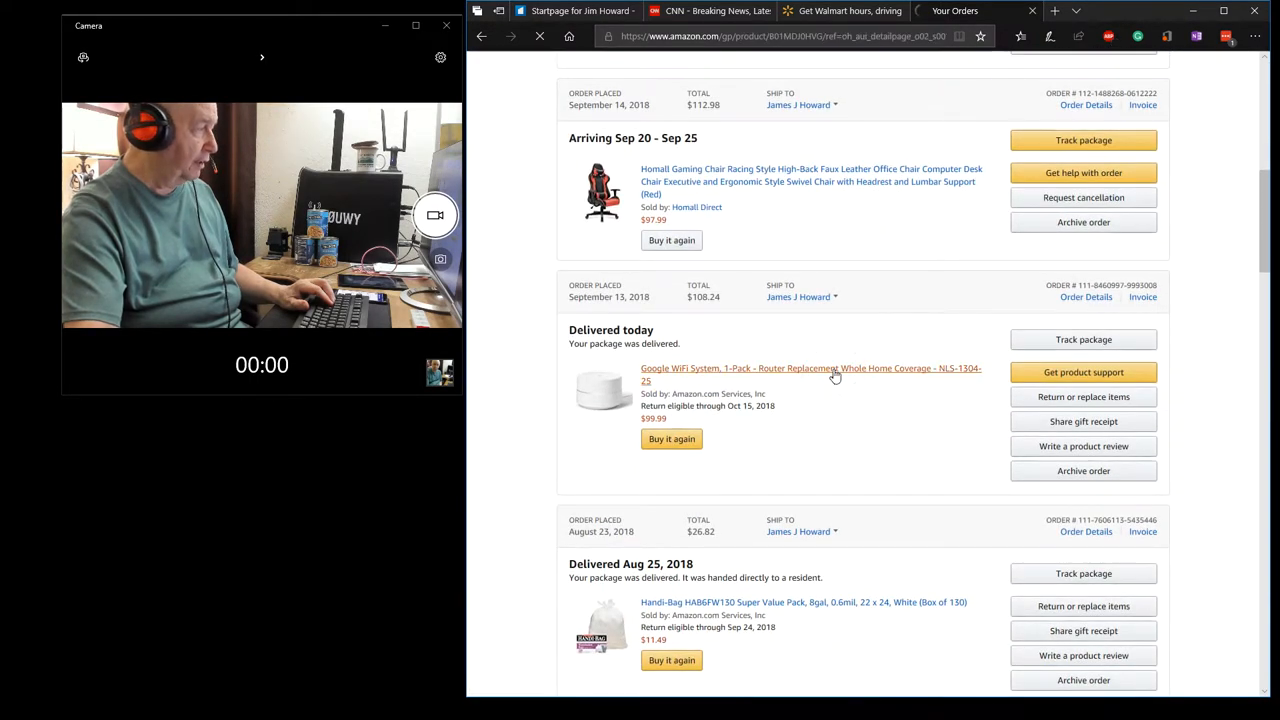
left_click(810, 374)
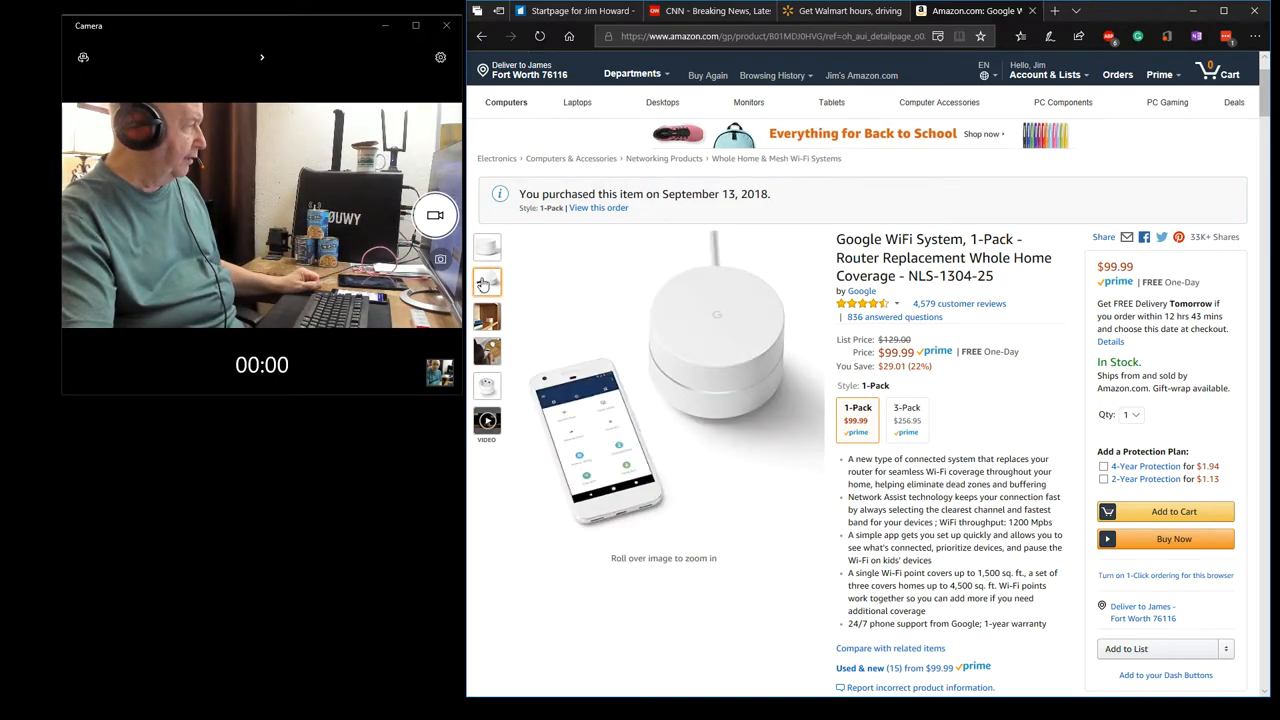
left_click(486, 385)
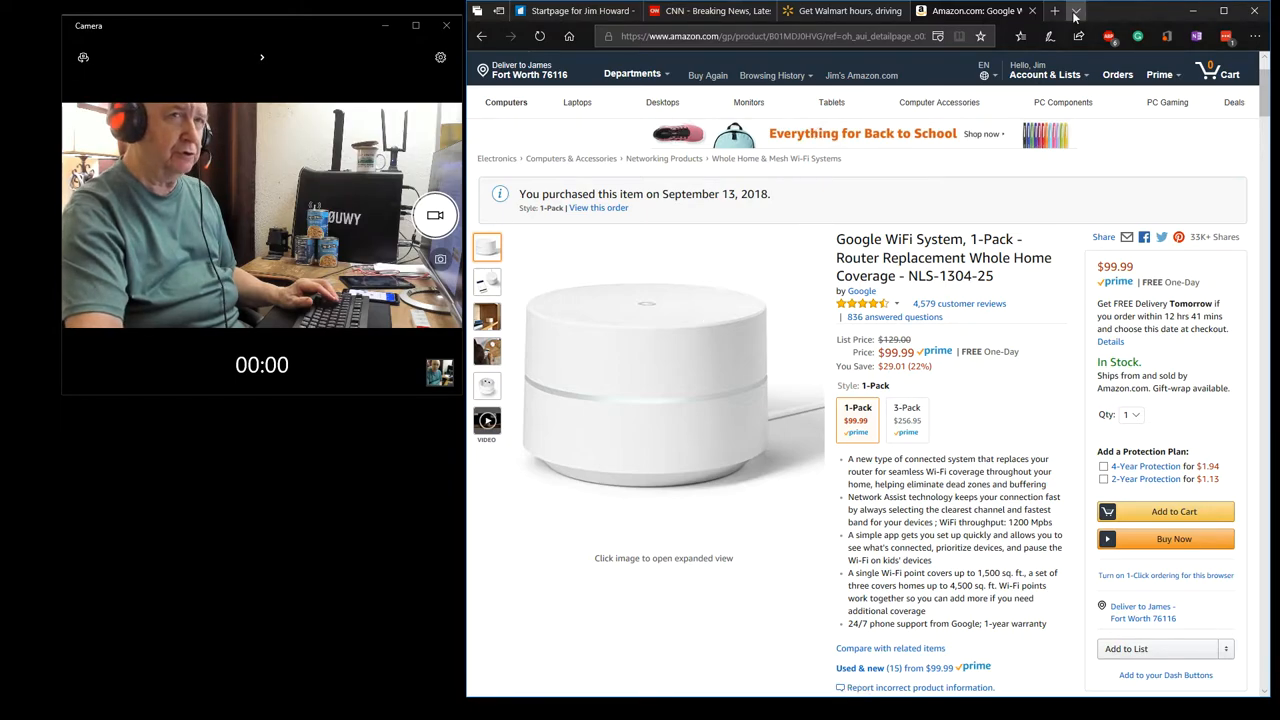
mouse_move(1032, 11)
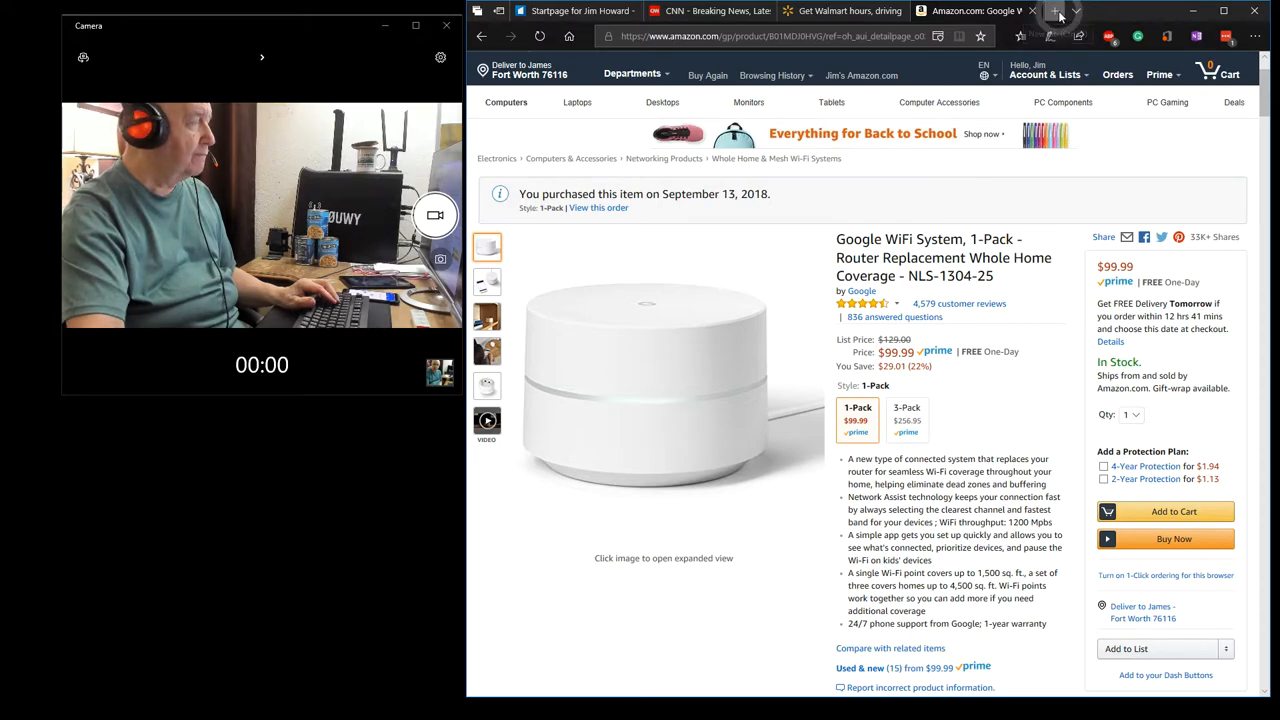
Load speedtest.net in a new tab and press GO to start the test.
left_click(1066, 13)
type("www.speedtest.net/")
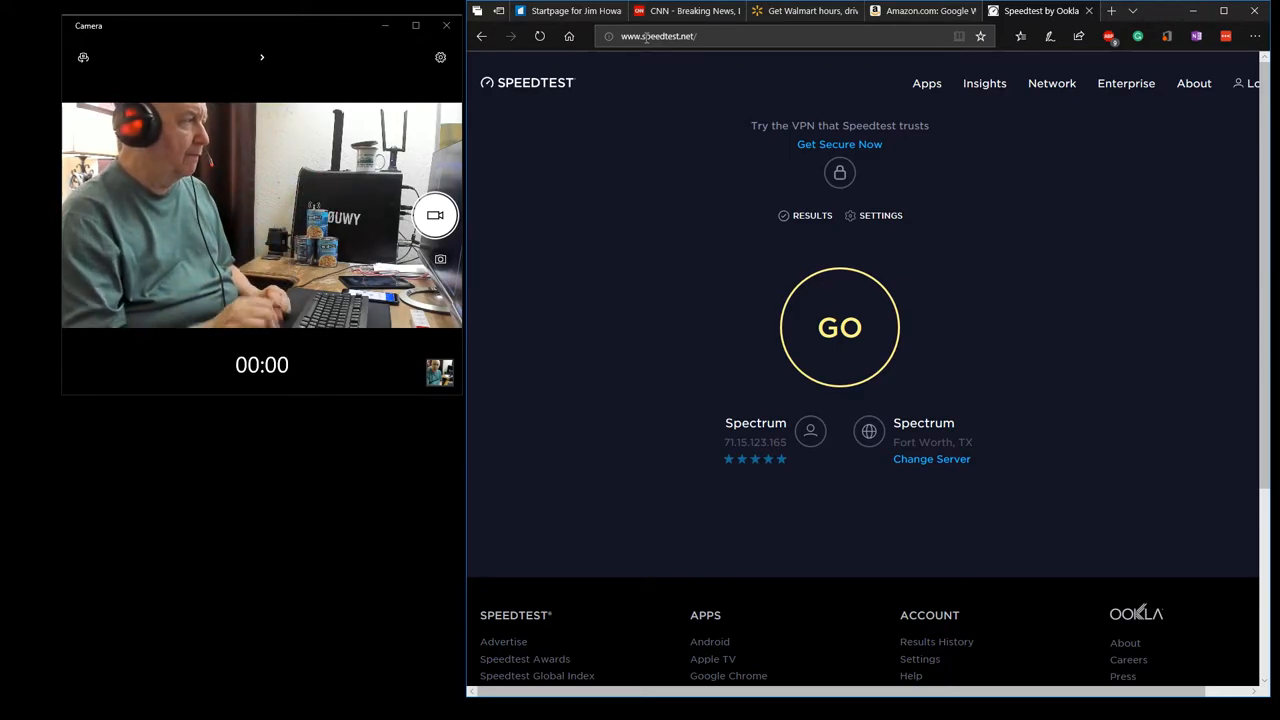
mouse_move(840, 330)
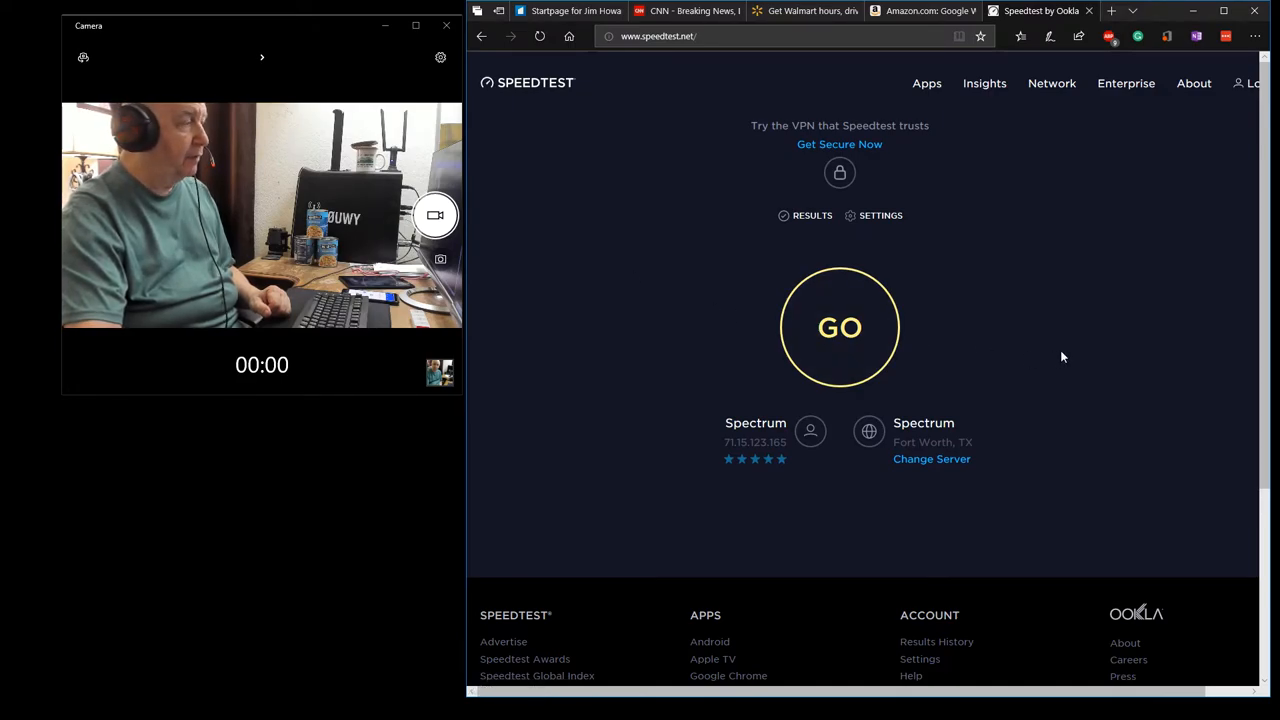
mouse_move(974, 341)
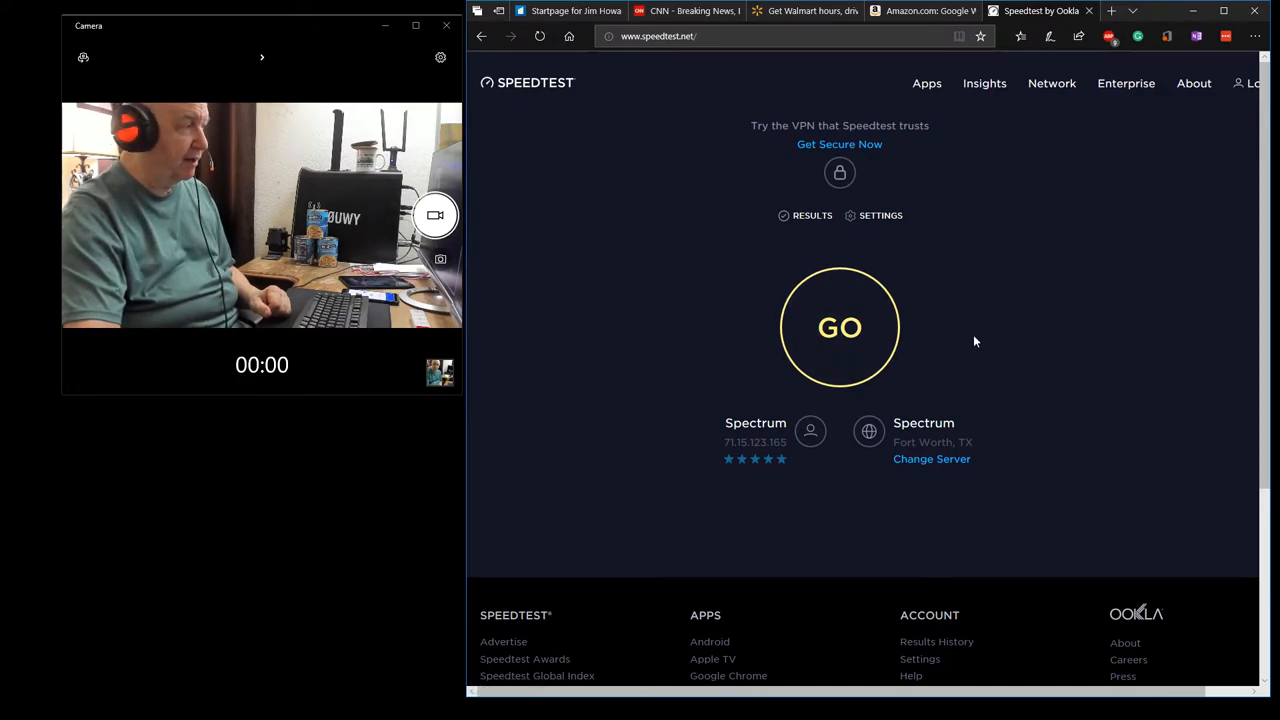
left_click(839, 327)
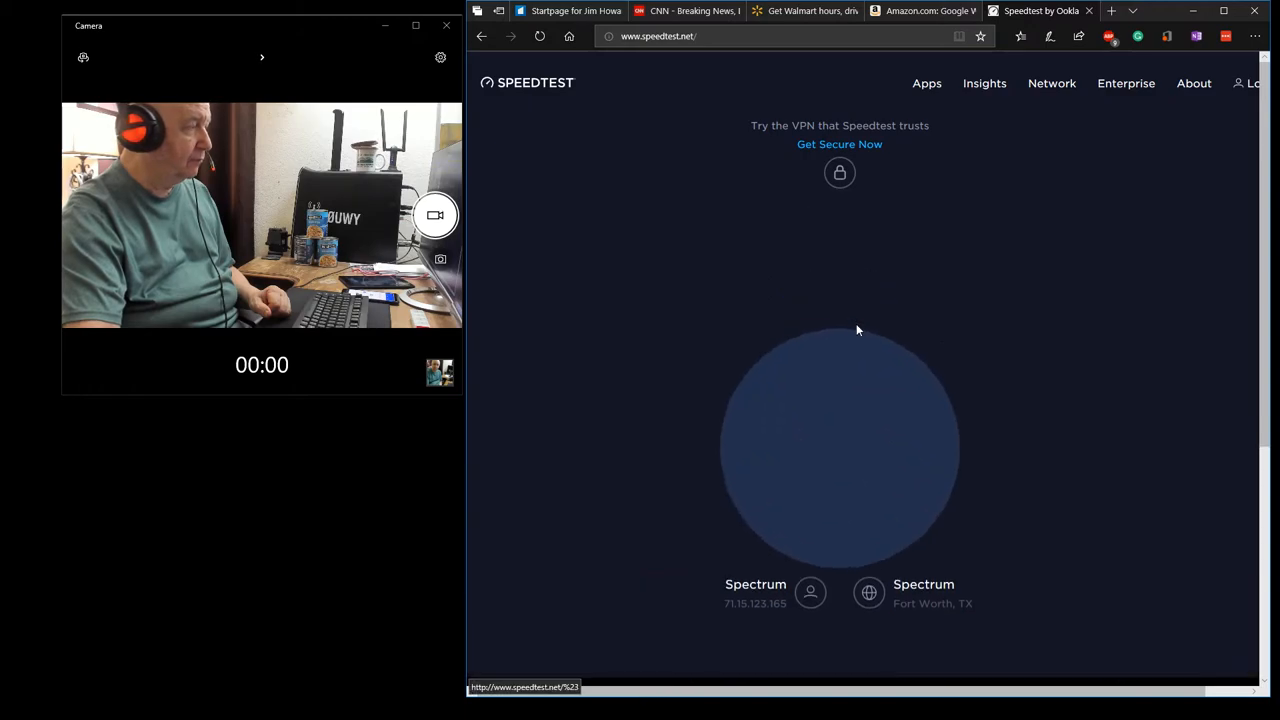